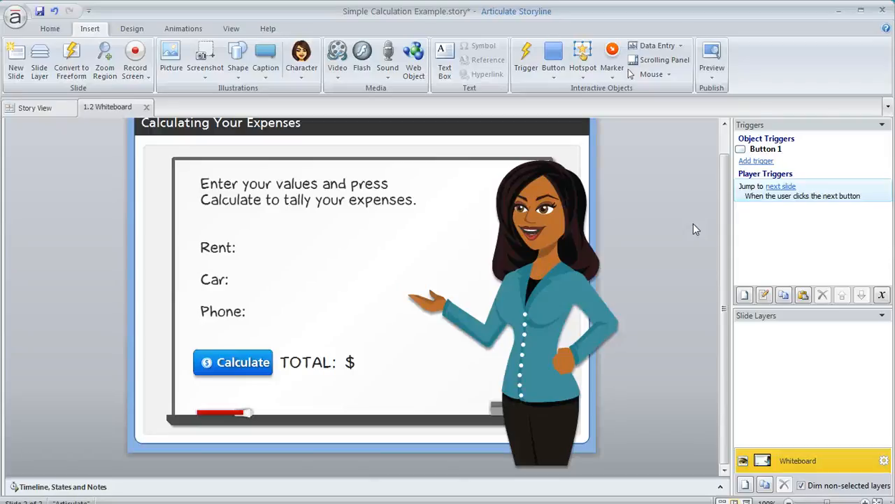
pyautogui.moveTo(251, 260)
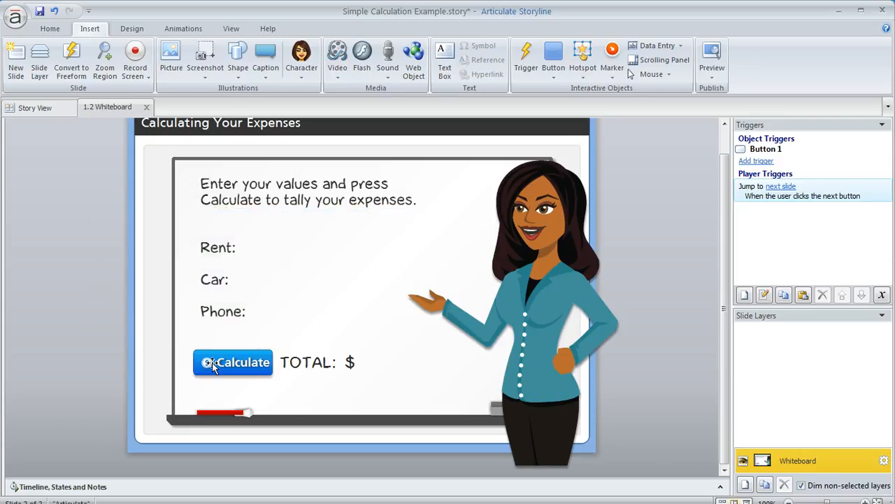
# Step: Insert numeric entry fields next to the Rent, Car and Phone labels on the slide
pyautogui.click(232, 361)
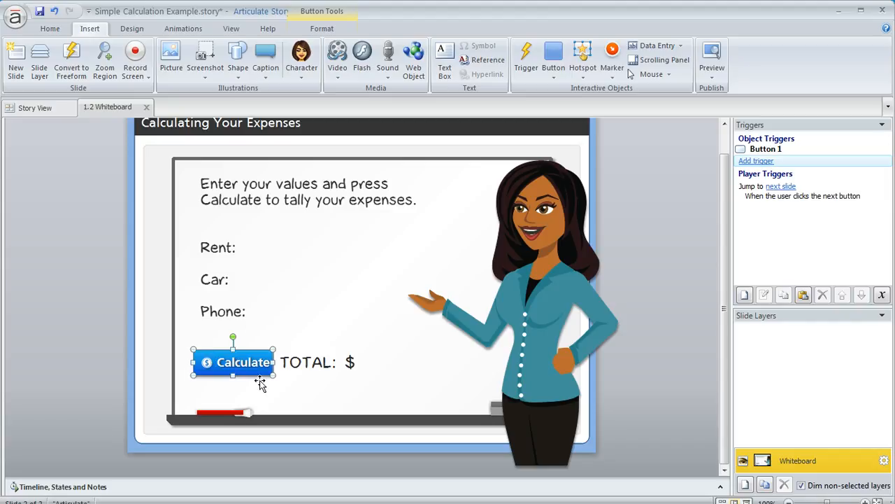
pyautogui.click(101, 278)
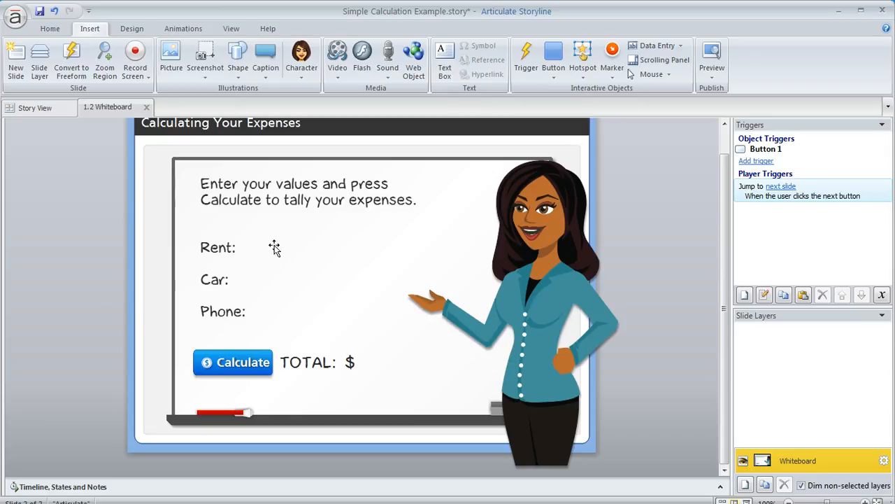
pyautogui.moveTo(281, 310)
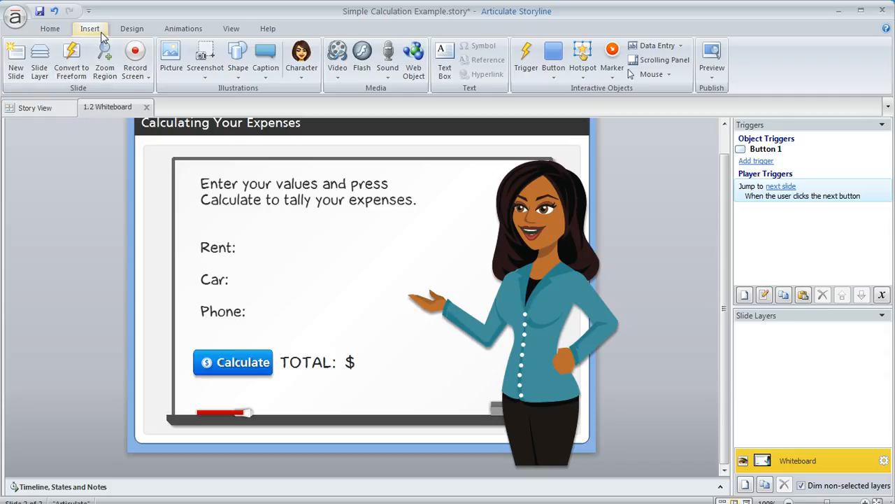
pyautogui.click(654, 45)
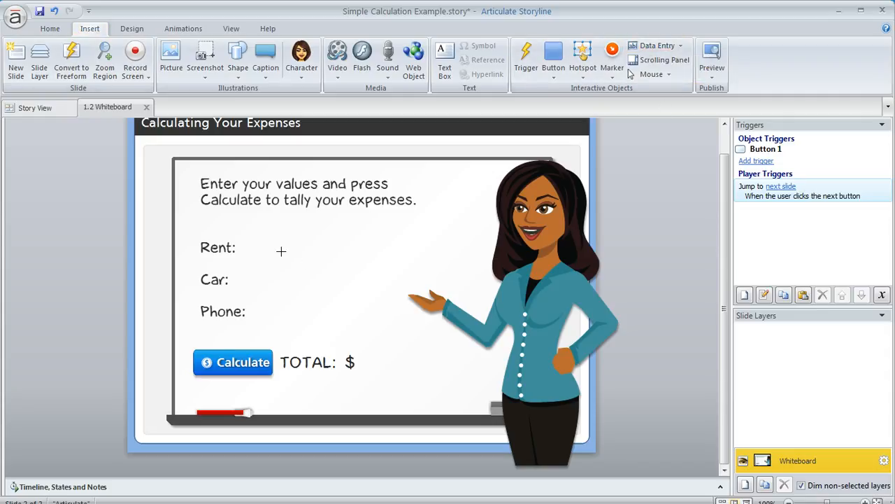
pyautogui.click(301, 252)
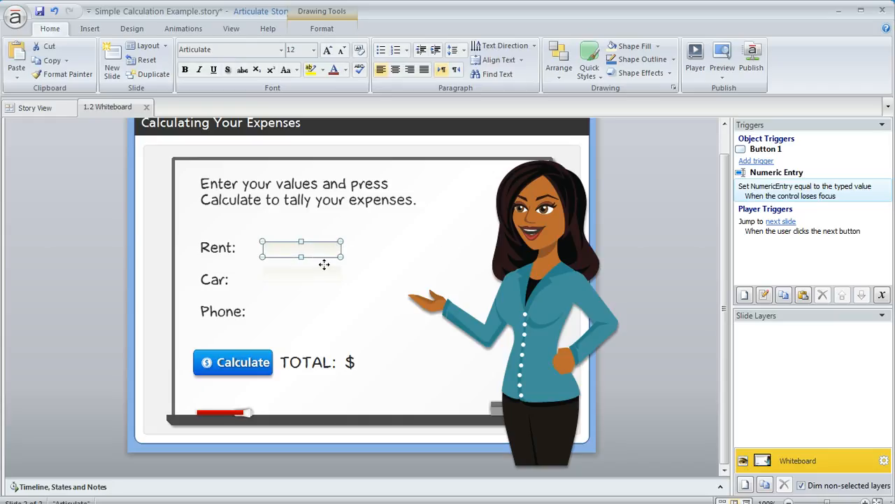
pyautogui.click(301, 278)
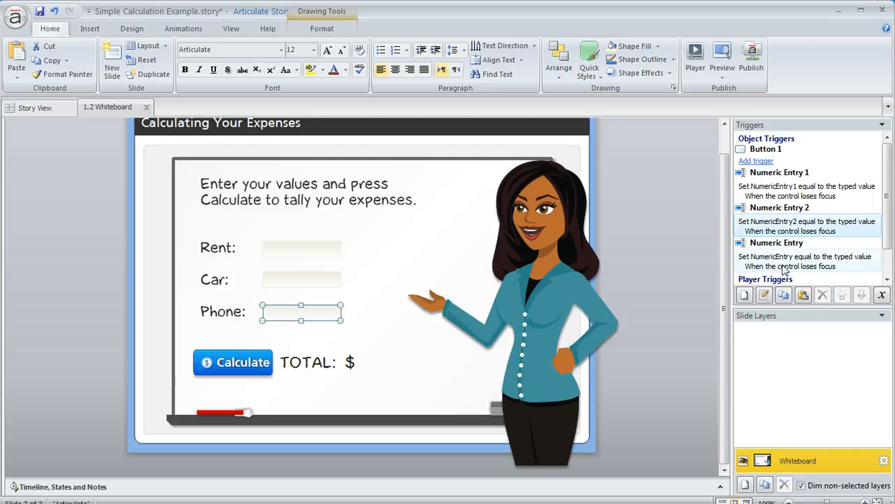
pyautogui.moveTo(775, 271)
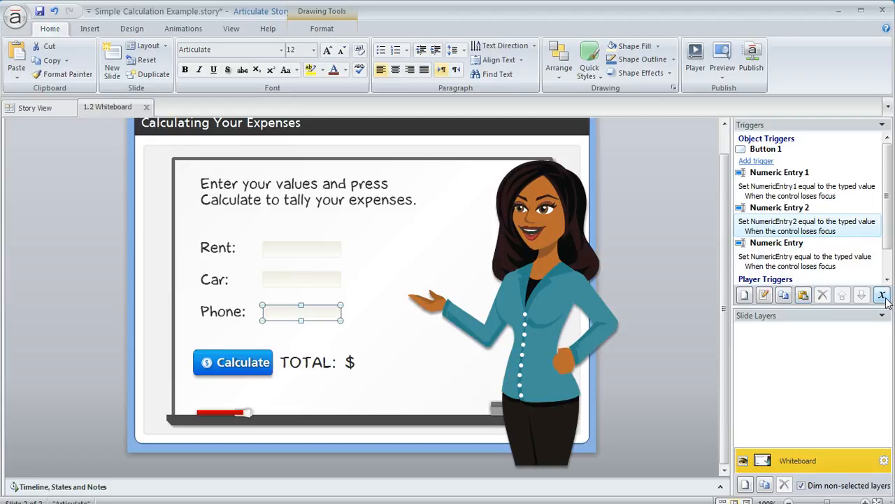
# Step: In the project variables list, rename the NumericEntry variables to Rent, Car and Phone
pyautogui.click(881, 294)
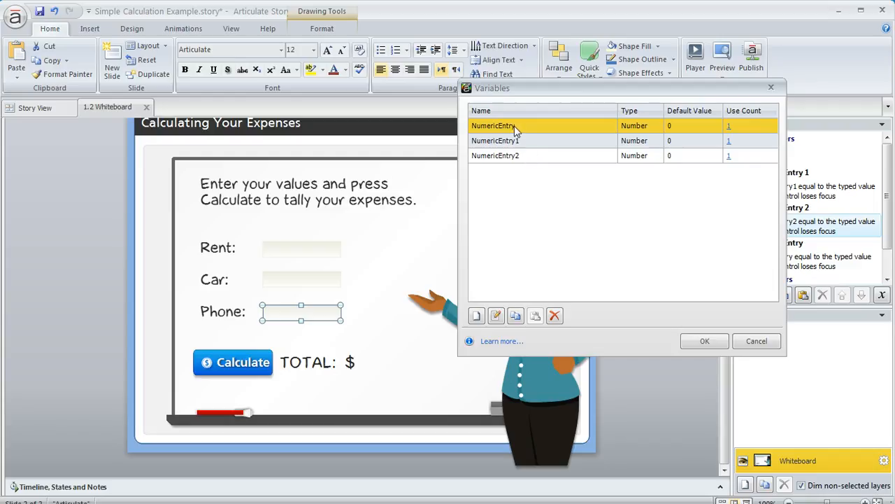
pyautogui.moveTo(501, 131)
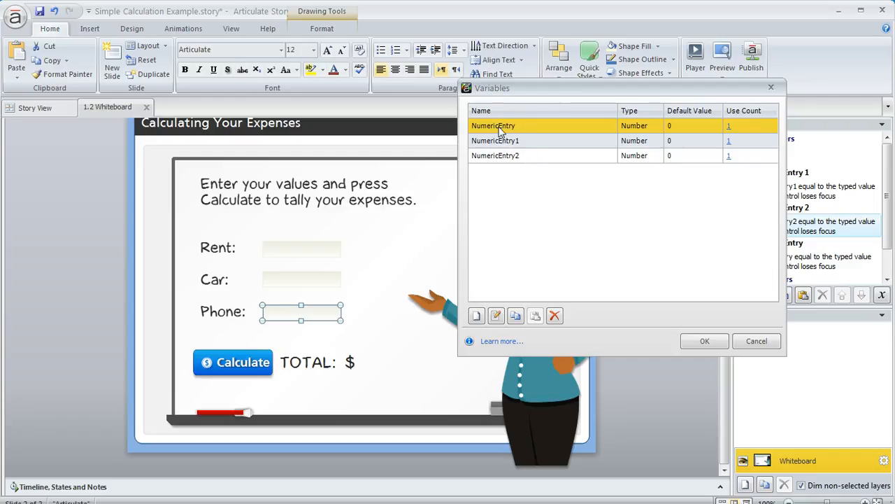
pyautogui.doubleClick(493, 126)
pyautogui.write('Rent')
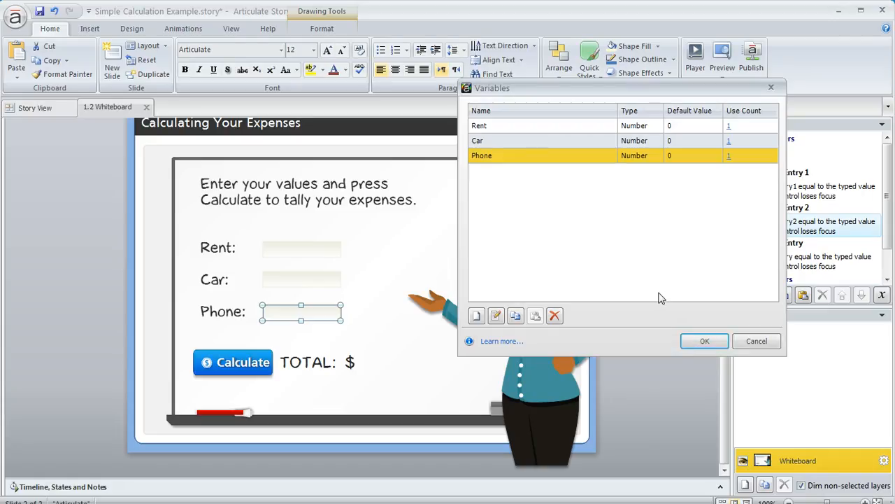
pyautogui.moveTo(476, 316)
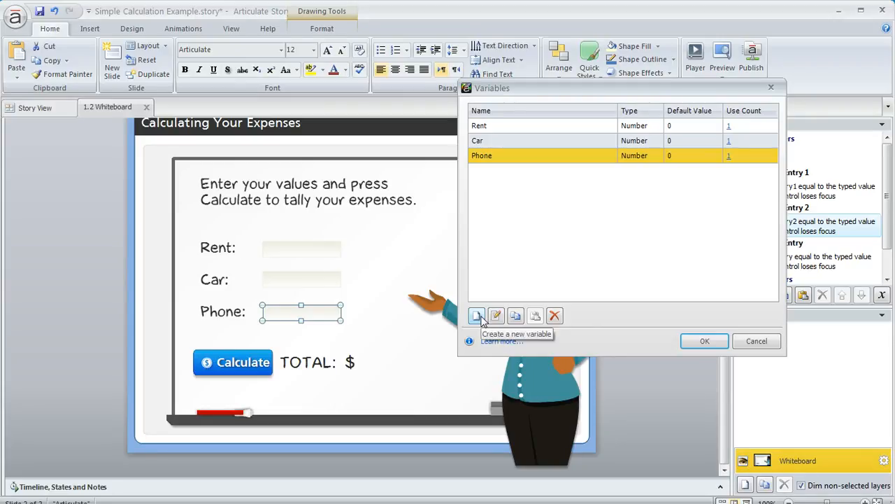
# Step: Add a new variable Tally of type Number with default value 0 and confirm
pyautogui.click(476, 316)
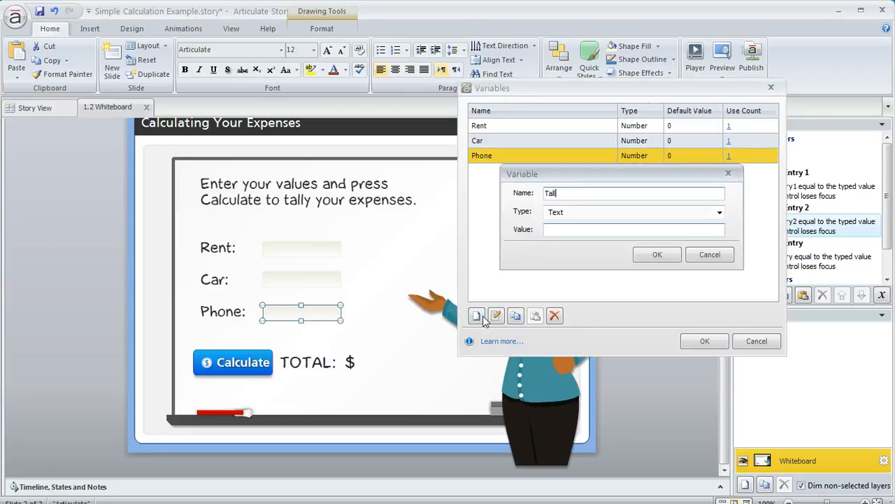
pyautogui.click(719, 213)
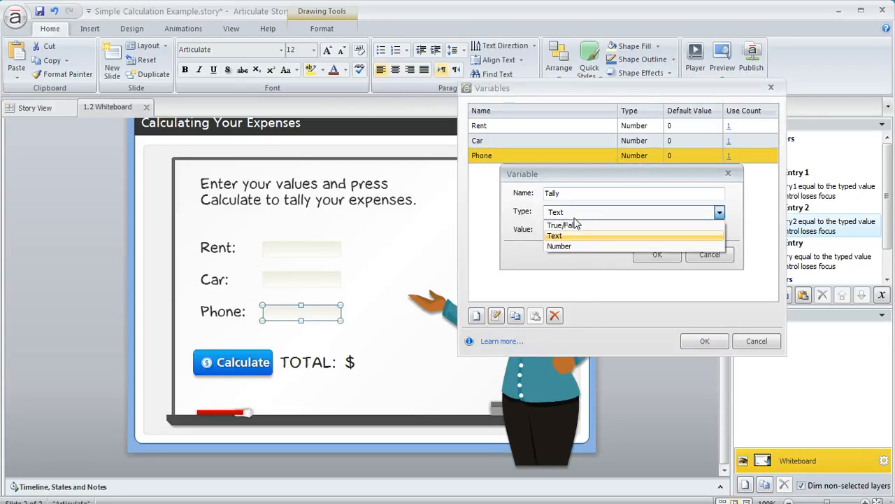
pyautogui.click(560, 247)
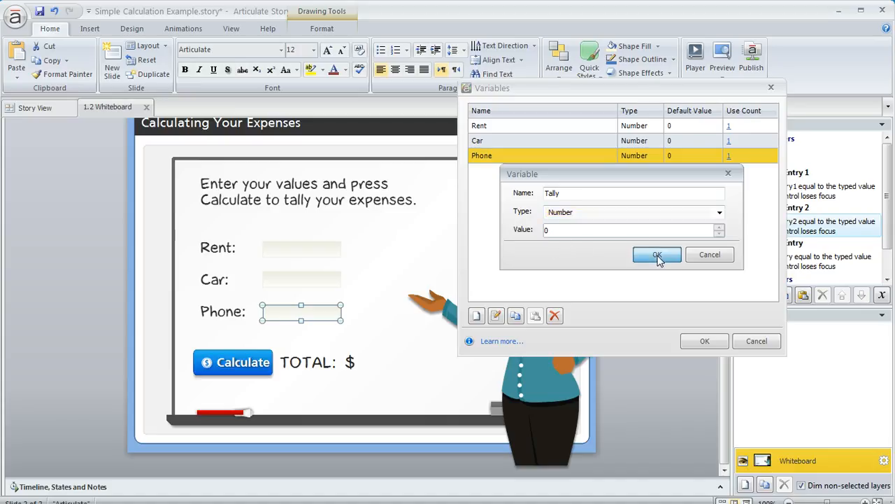
pyautogui.click(657, 255)
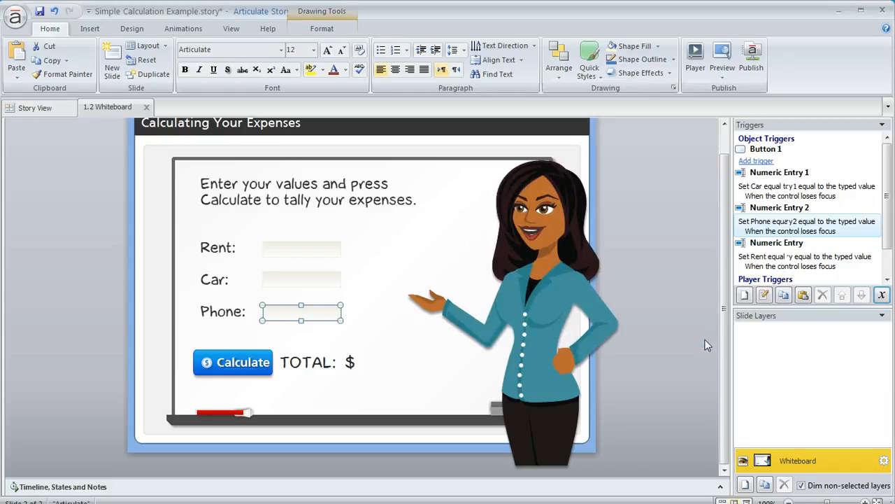
pyautogui.moveTo(305, 347)
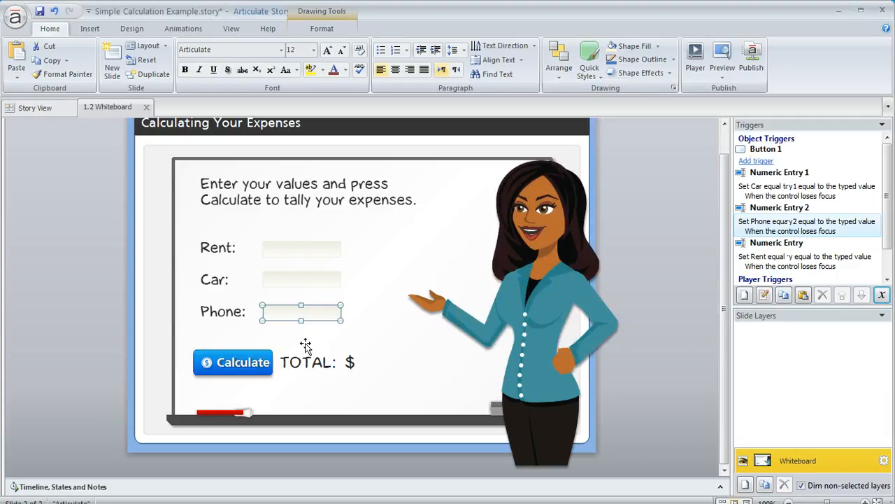
pyautogui.moveTo(362, 352)
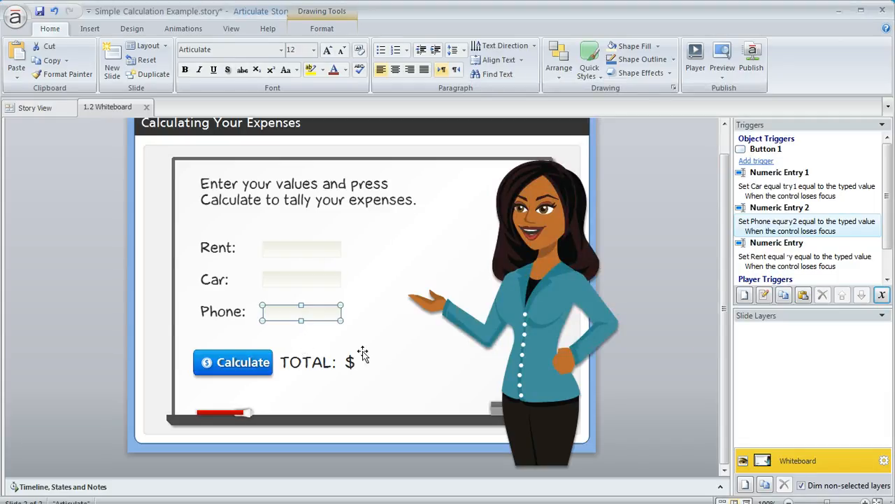
# Step: Give the Calculate button an Adjust variable trigger: Tally + Add Rent when clicked
pyautogui.click(232, 361)
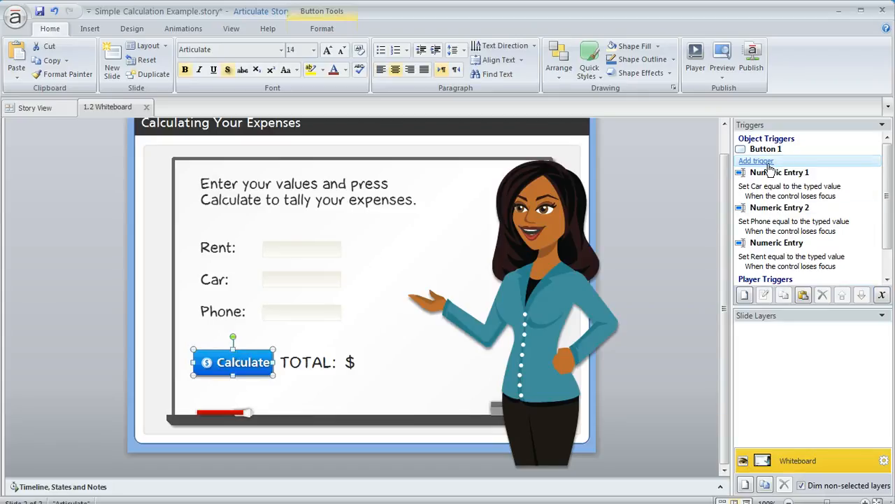
pyautogui.click(756, 161)
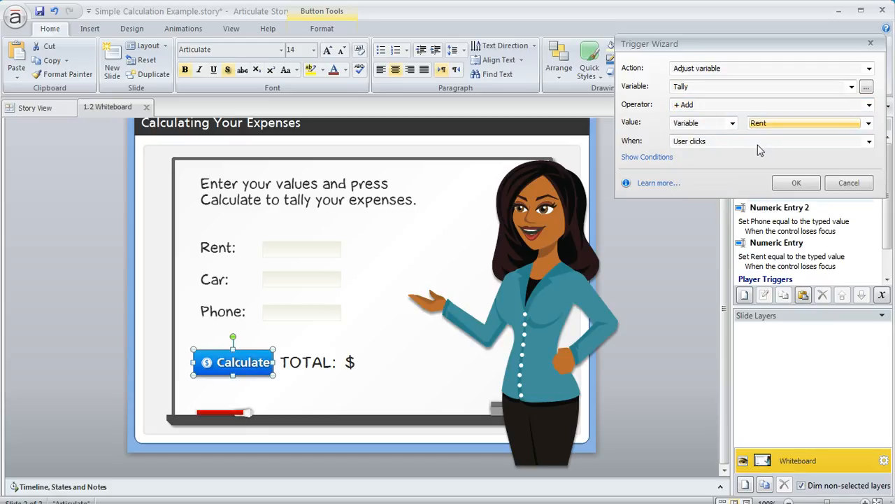
pyautogui.moveTo(712, 173)
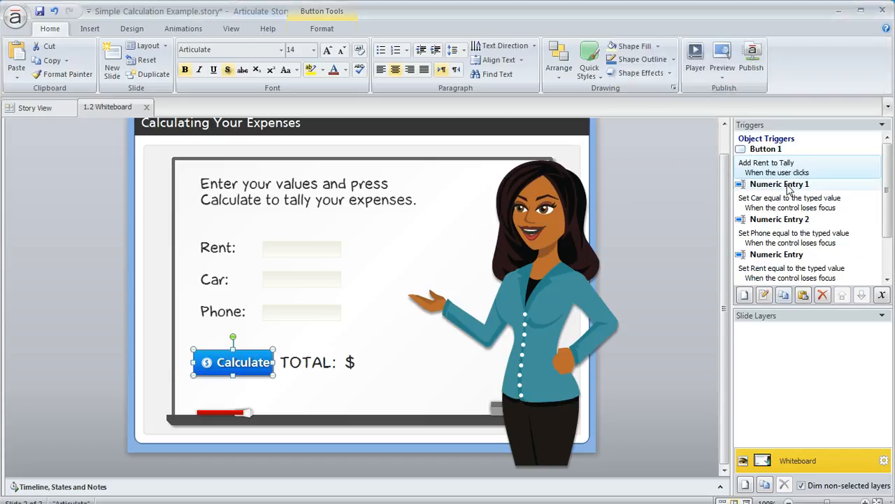
# Step: Duplicate the Rent trigger twice so Calculate also adds Car and Phone to Tally
pyautogui.click(804, 293)
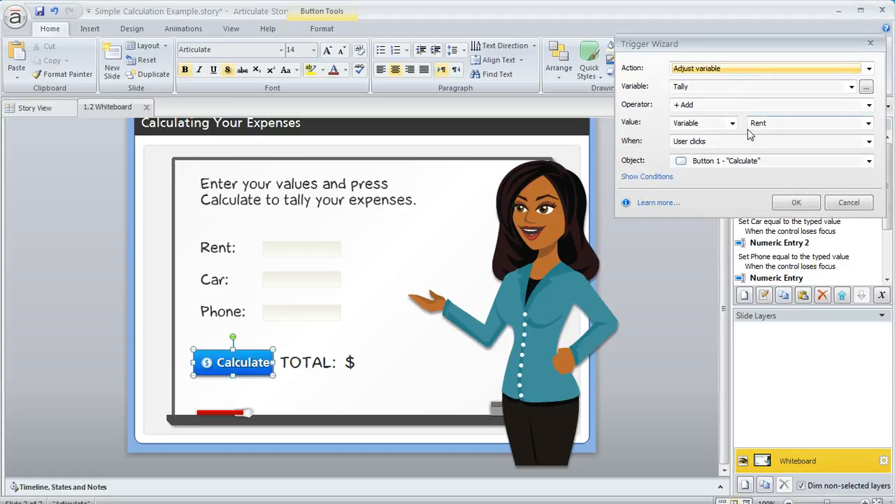
pyautogui.moveTo(316, 274)
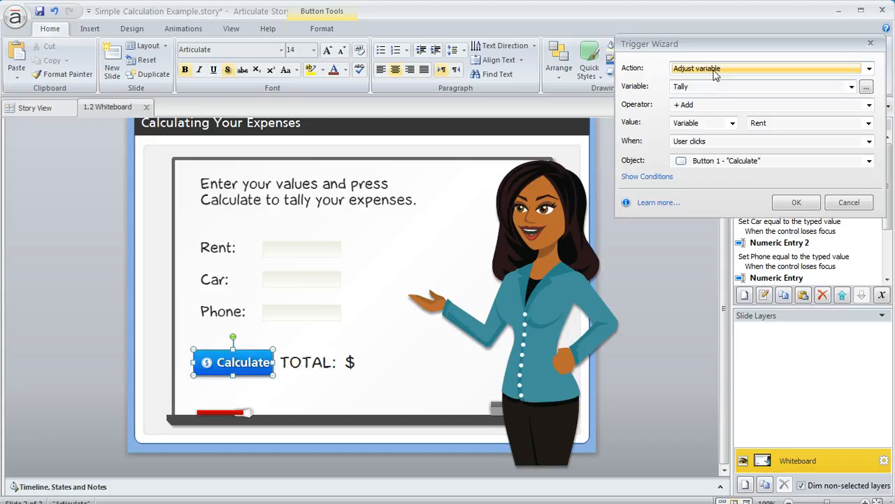
pyautogui.moveTo(707, 104)
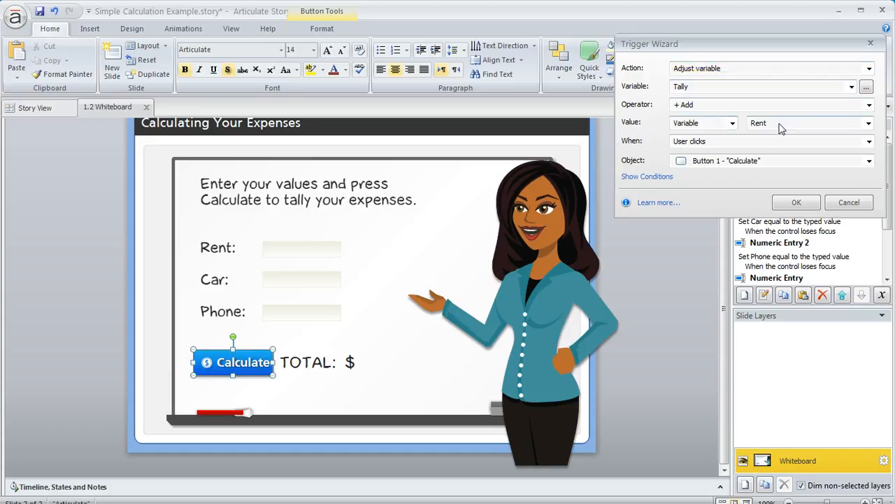
pyautogui.click(805, 123)
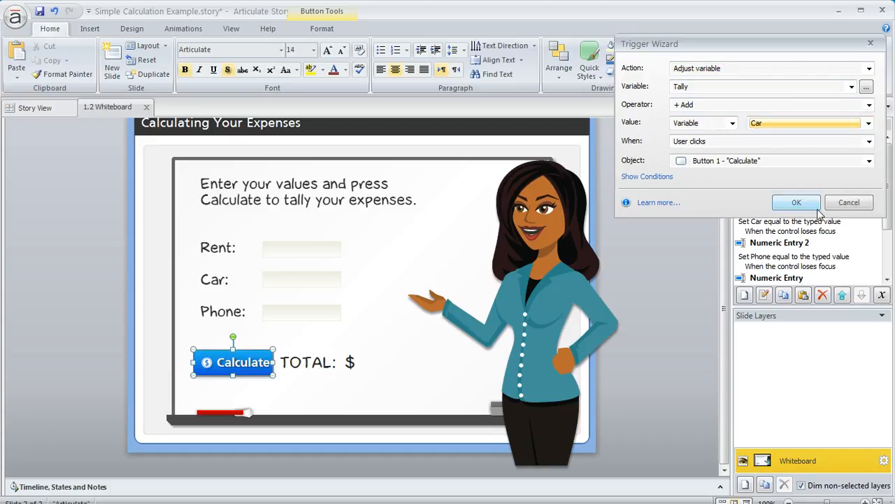
pyautogui.click(796, 202)
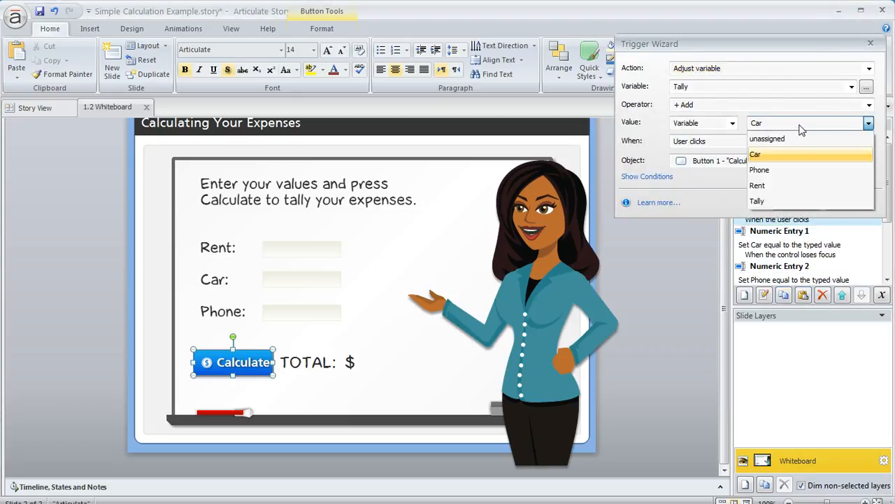
pyautogui.click(758, 170)
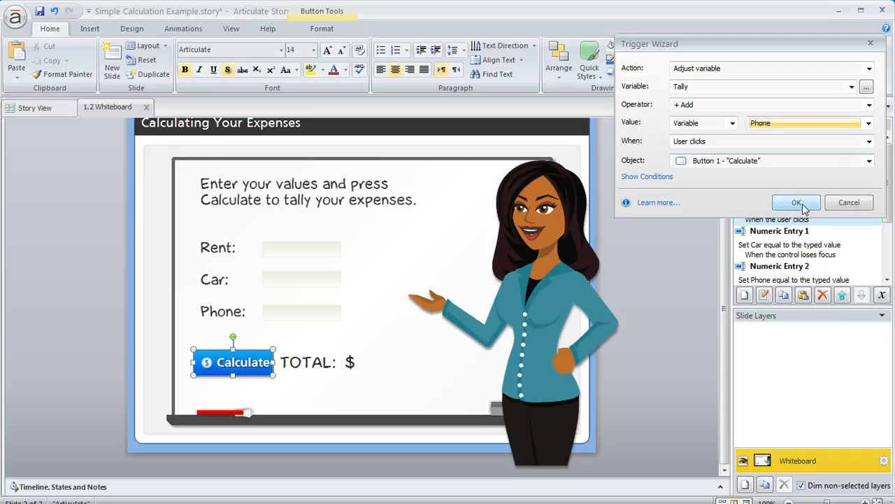
pyautogui.click(797, 202)
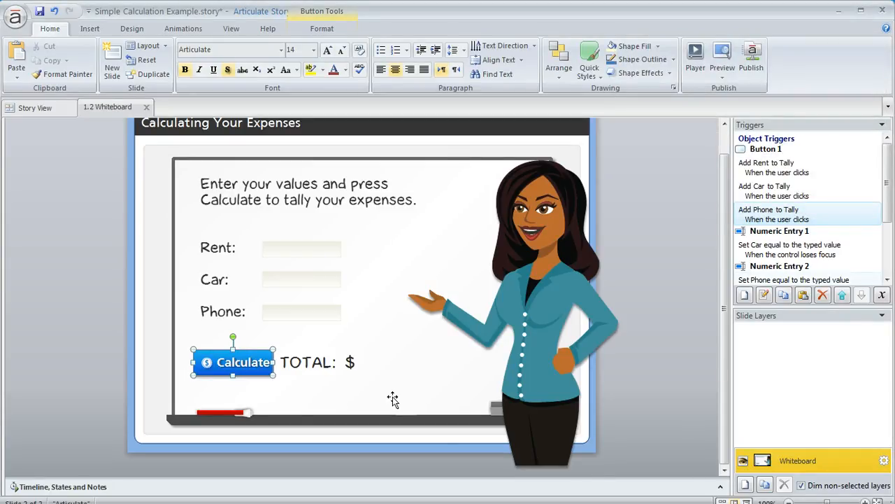
# Step: Insert the %Tally% reference into the TOTAL text box after the dollar sign
pyautogui.click(350, 361)
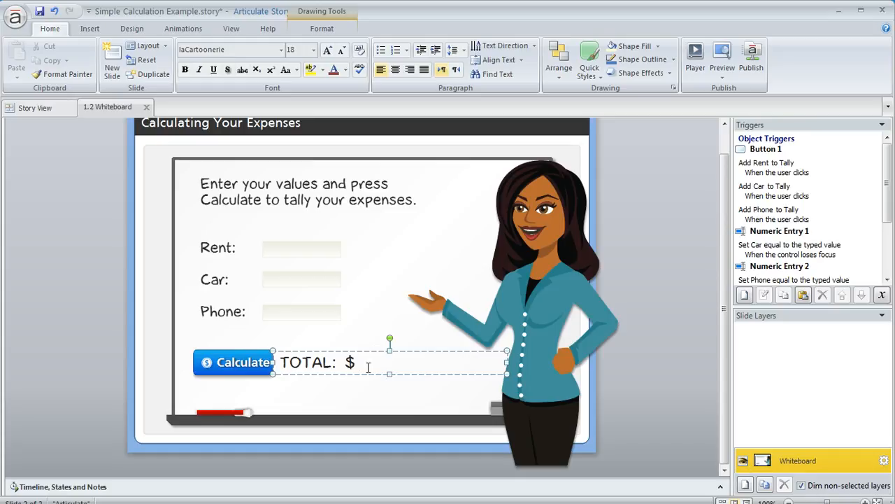
pyautogui.click(90, 28)
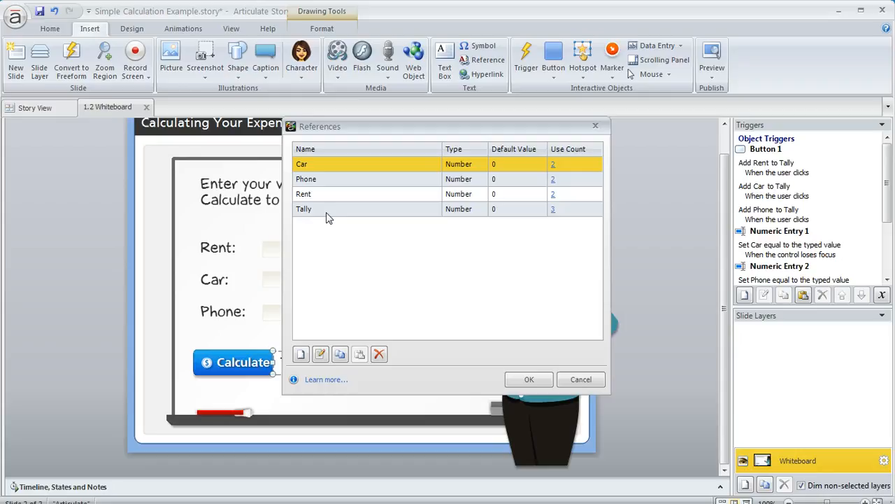
pyautogui.click(333, 209)
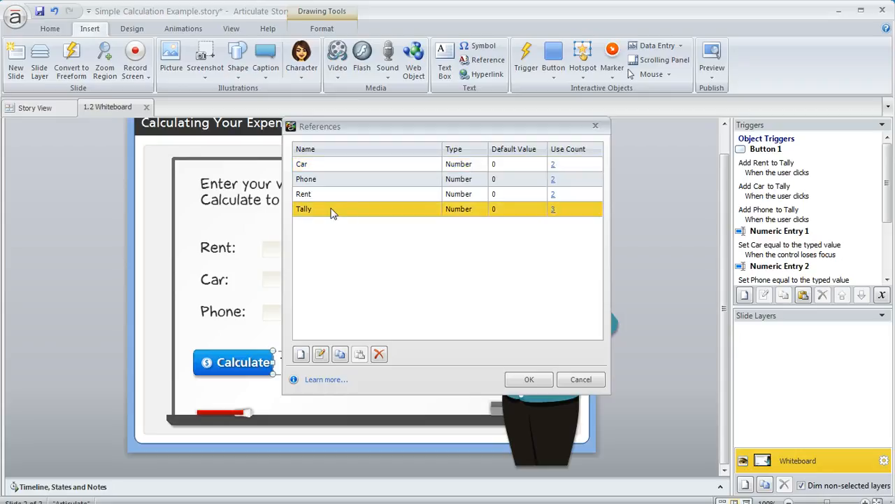
pyautogui.moveTo(358, 214)
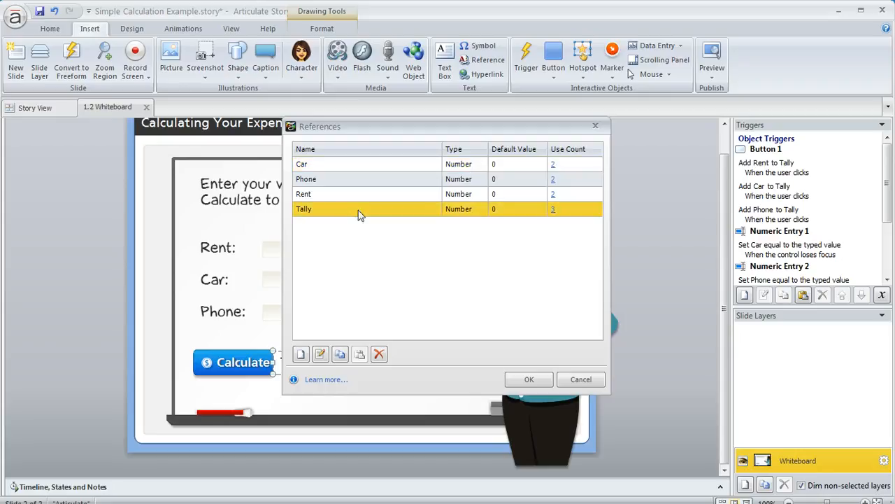
pyautogui.click(528, 379)
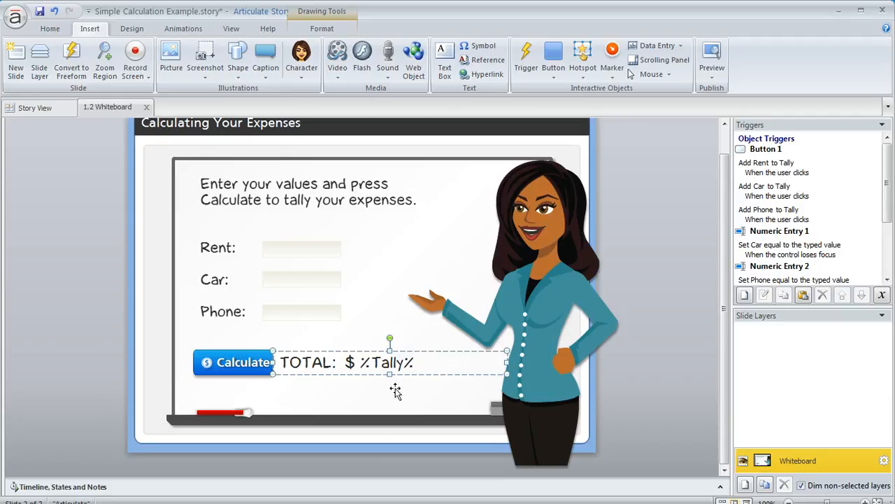
pyautogui.moveTo(558, 383)
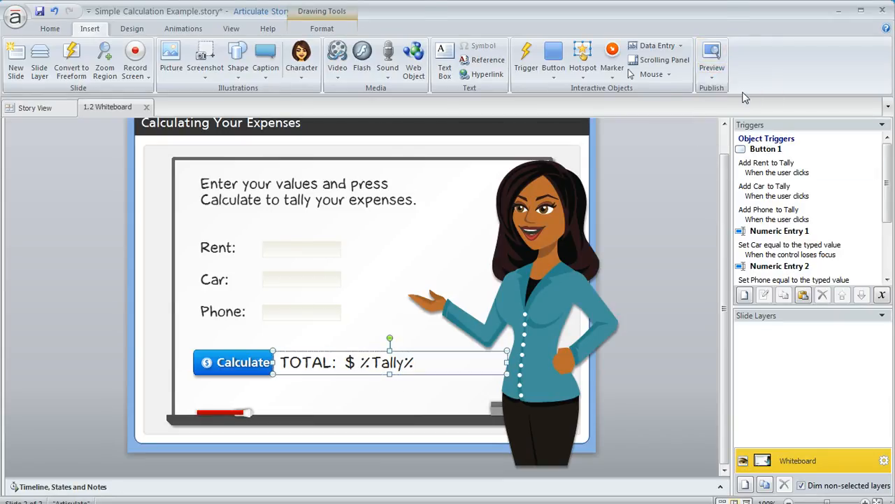
# Step: Preview with Rent 2, Car 3, Phone 1 for $6, then recalculate with Phone 4
pyautogui.click(711, 56)
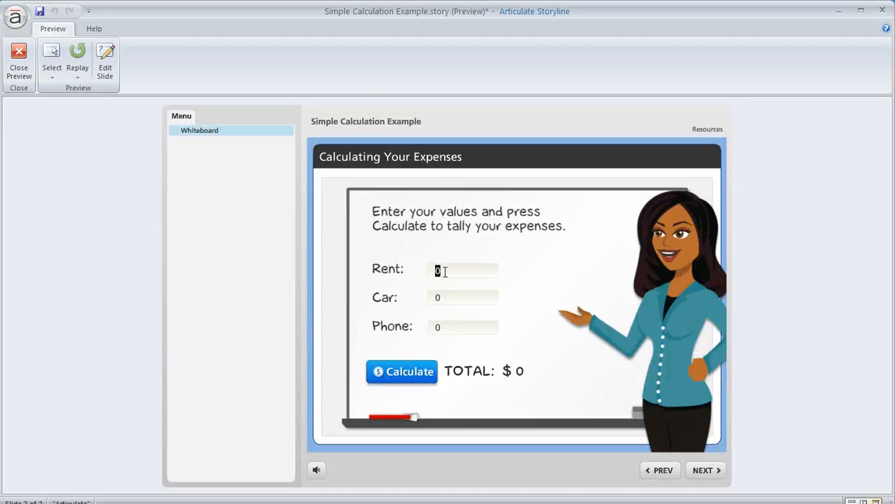
pyautogui.write('2')
pyautogui.click(464, 296)
pyautogui.write('3')
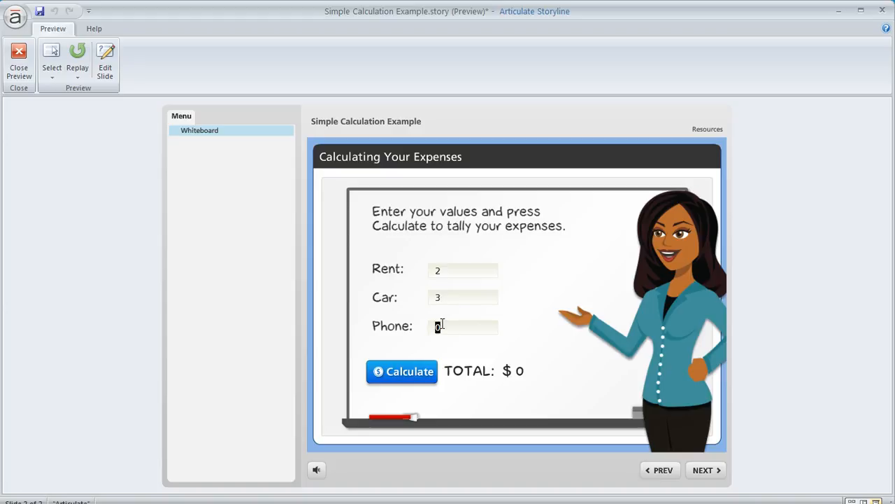
pyautogui.write('1')
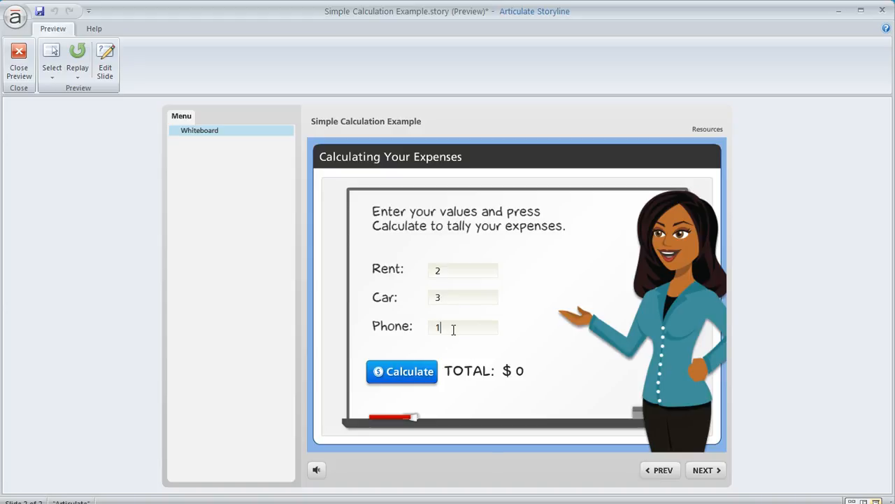
pyautogui.click(402, 372)
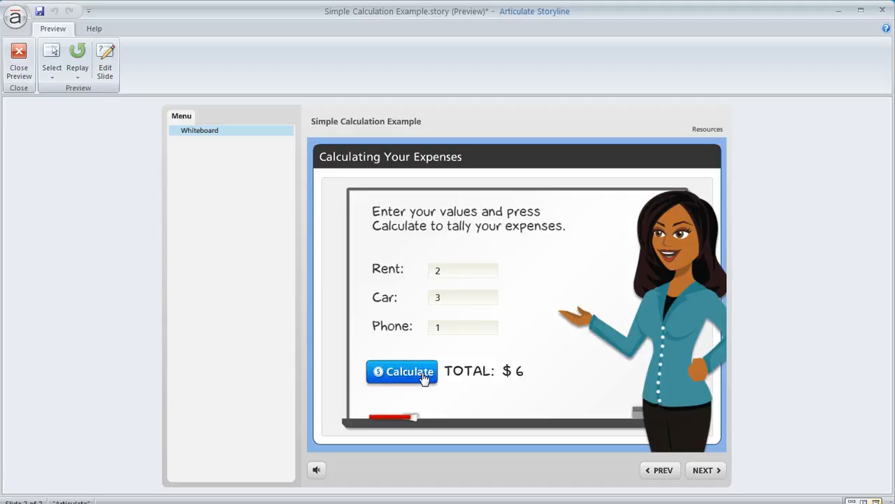
pyautogui.moveTo(447, 263)
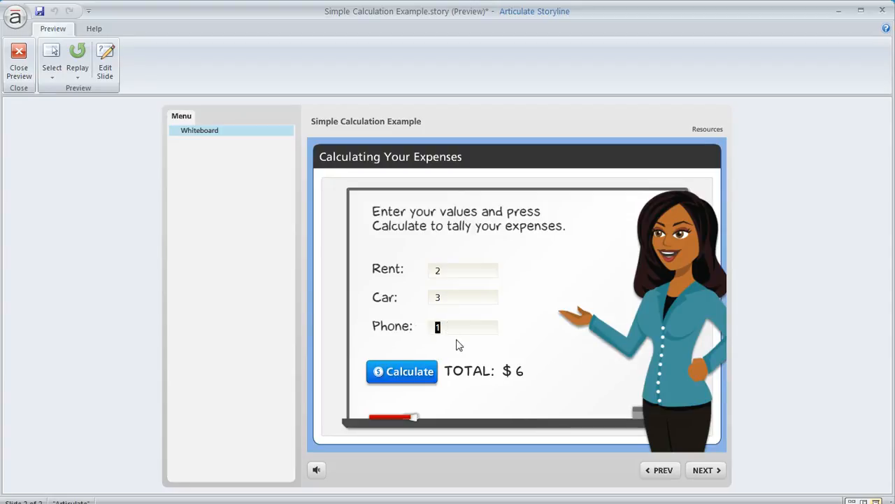
pyautogui.write('4')
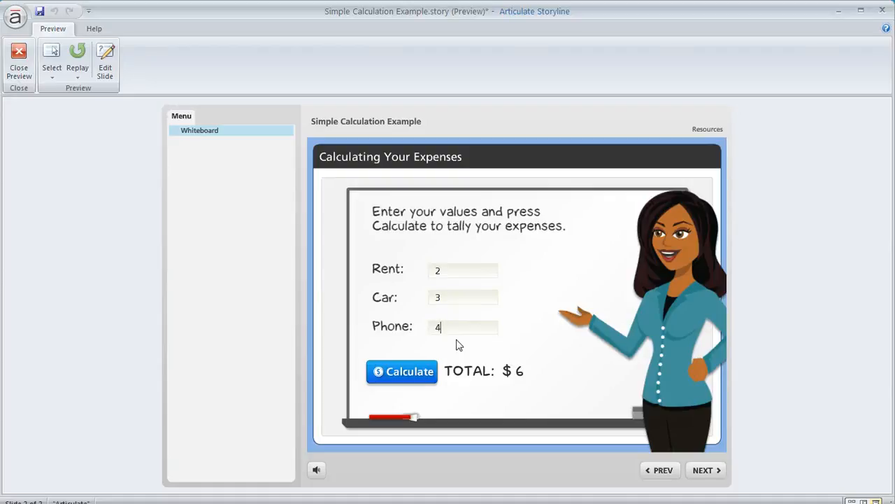
pyautogui.moveTo(446, 290)
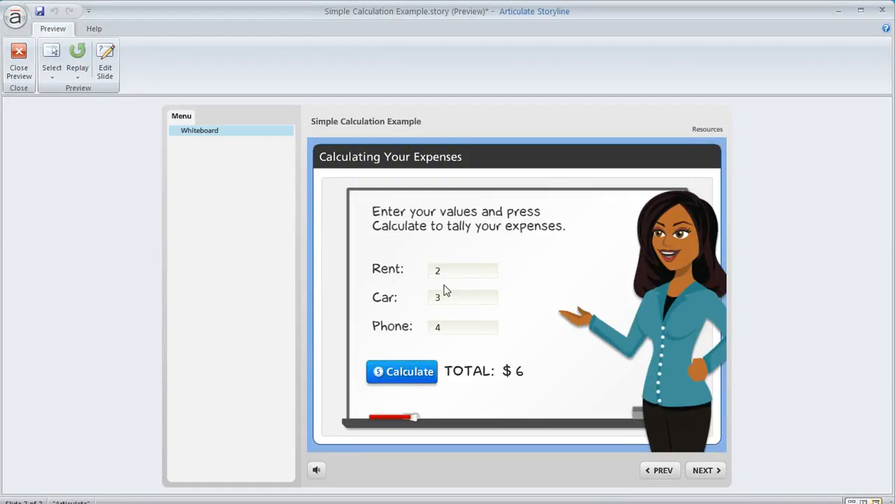
pyautogui.click(402, 371)
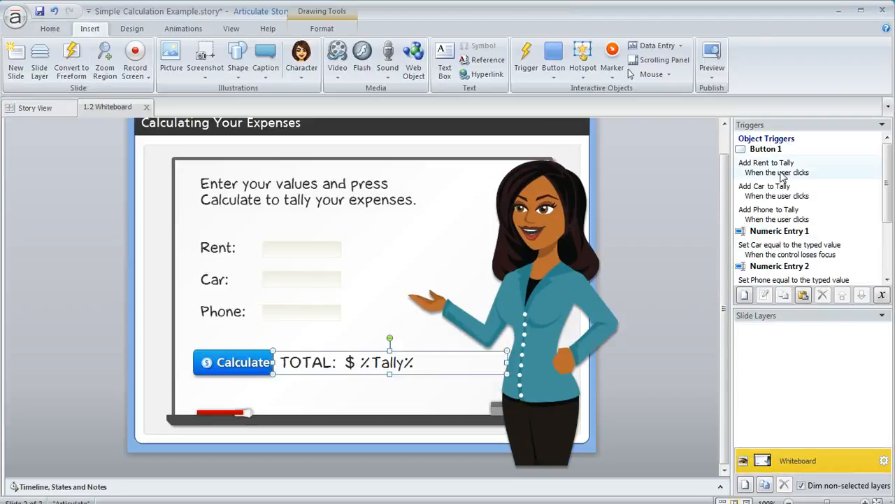
# Step: Back in the slide editor, select the Add Rent to Tally trigger on Calculate
pyautogui.click(766, 168)
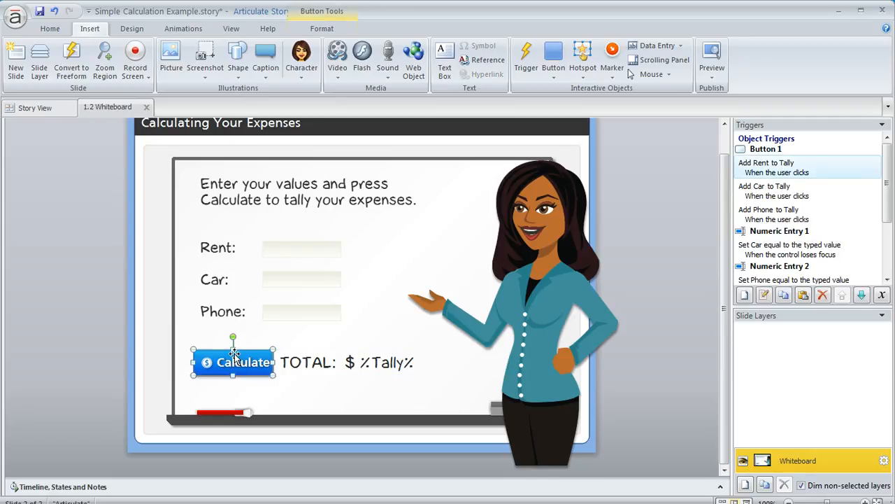
pyautogui.moveTo(316, 309)
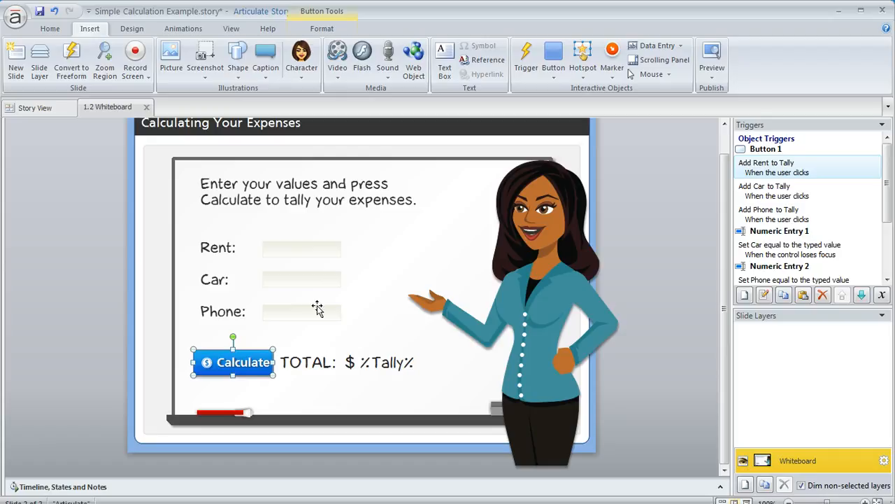
pyautogui.moveTo(319, 319)
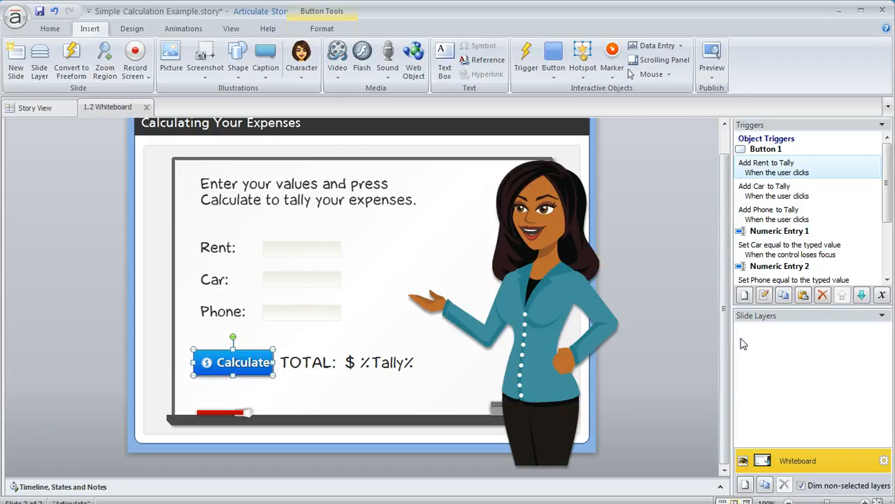
pyautogui.moveTo(744, 294)
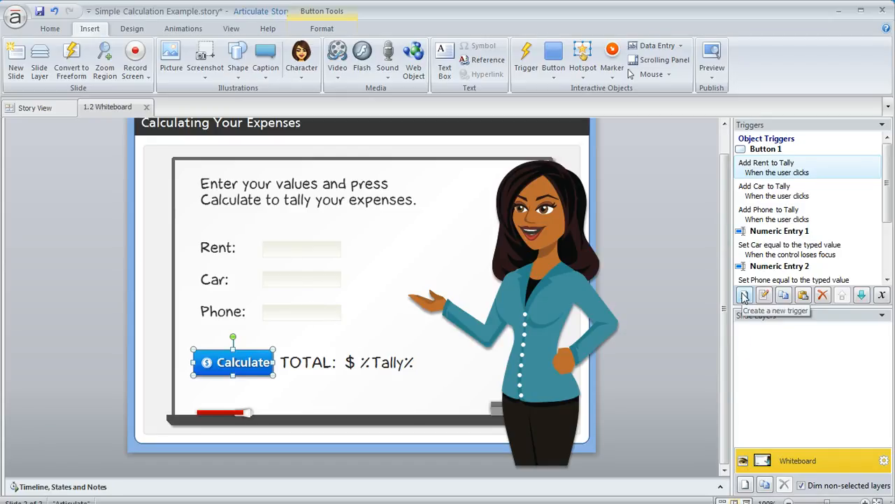
# Step: Add a trigger assigning Tally = 0 on click and move it above the add triggers
pyautogui.click(744, 294)
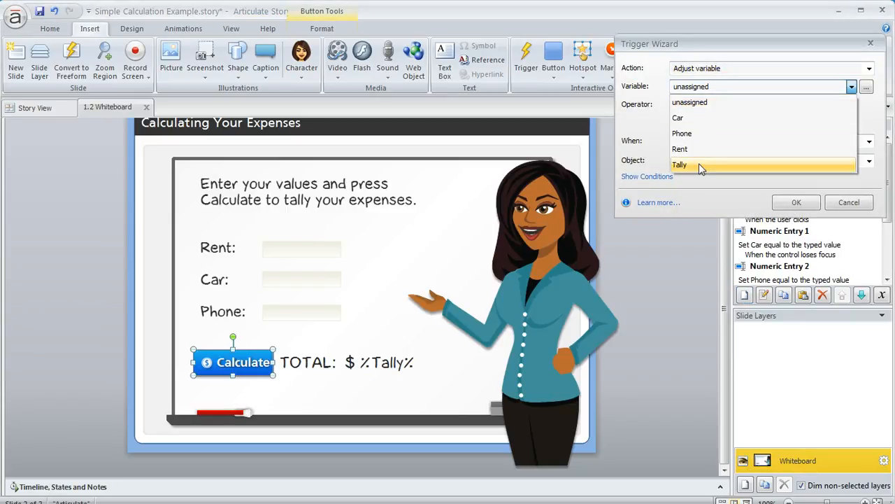
pyautogui.click(680, 164)
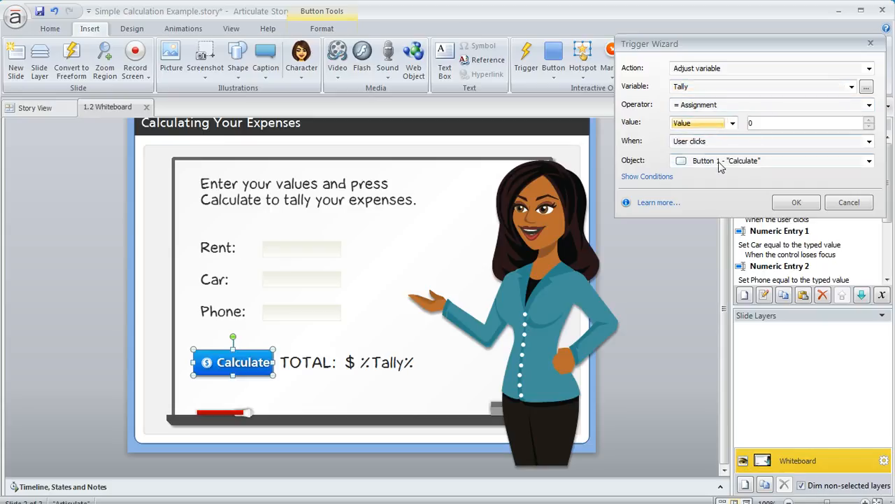
pyautogui.click(796, 201)
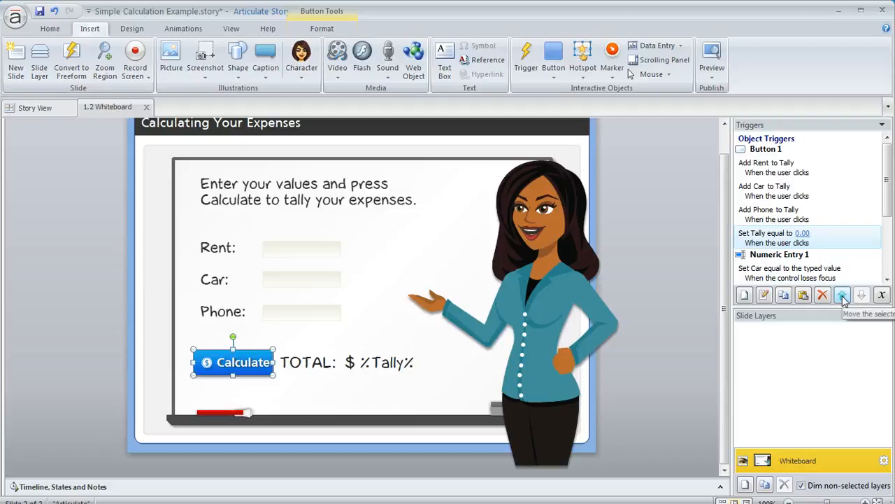
pyautogui.click(842, 293)
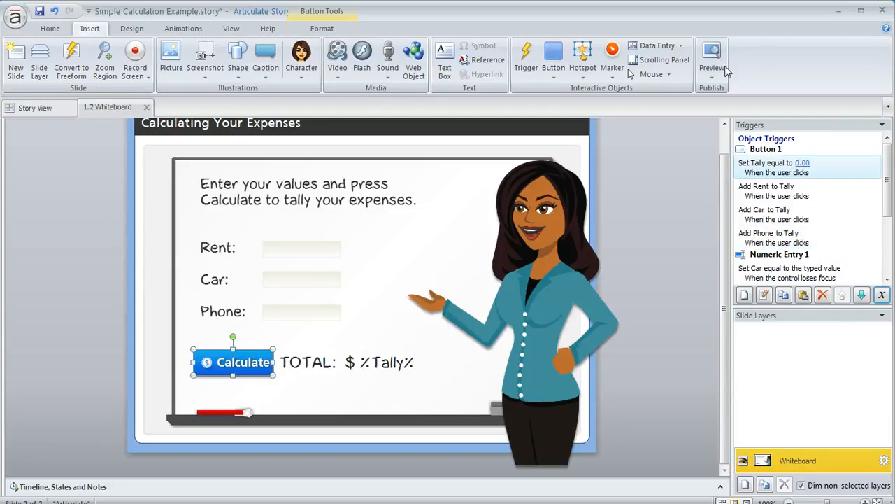
pyautogui.click(712, 56)
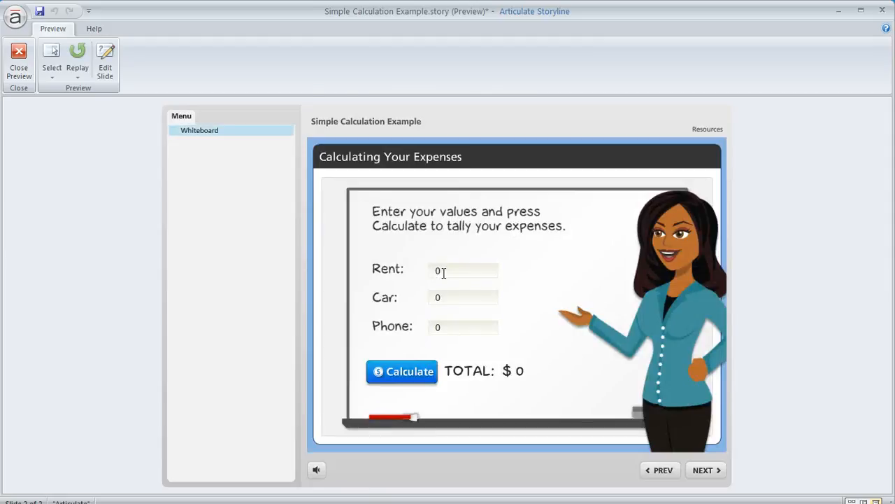
# Step: In preview, calculate 2, 3, 1 for $6, then change Phone to 4 for $9
pyautogui.write('3')
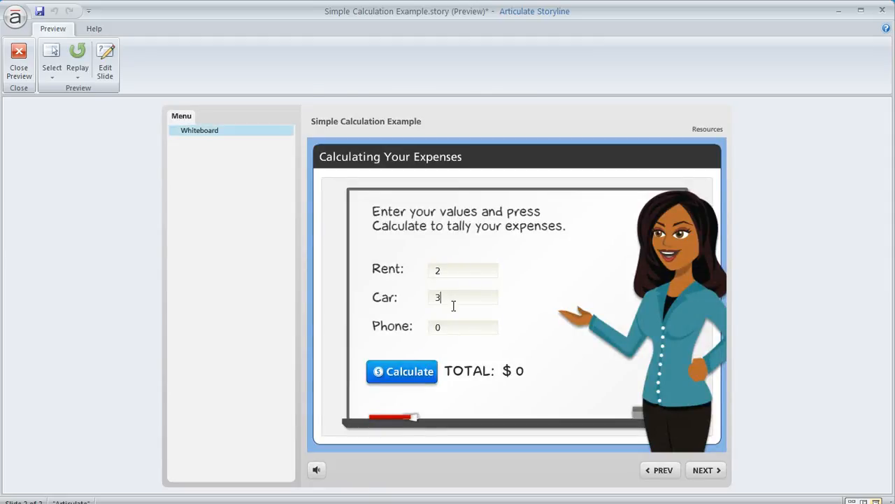
pyautogui.click(402, 371)
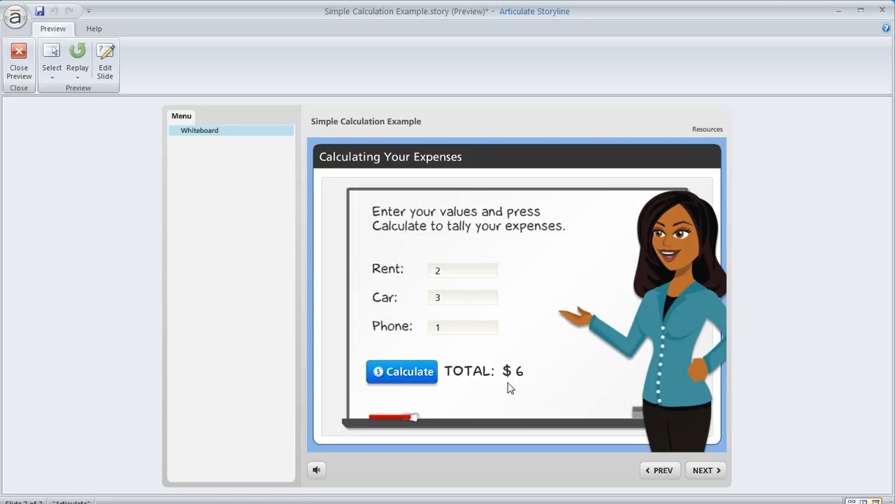
pyautogui.click(463, 328)
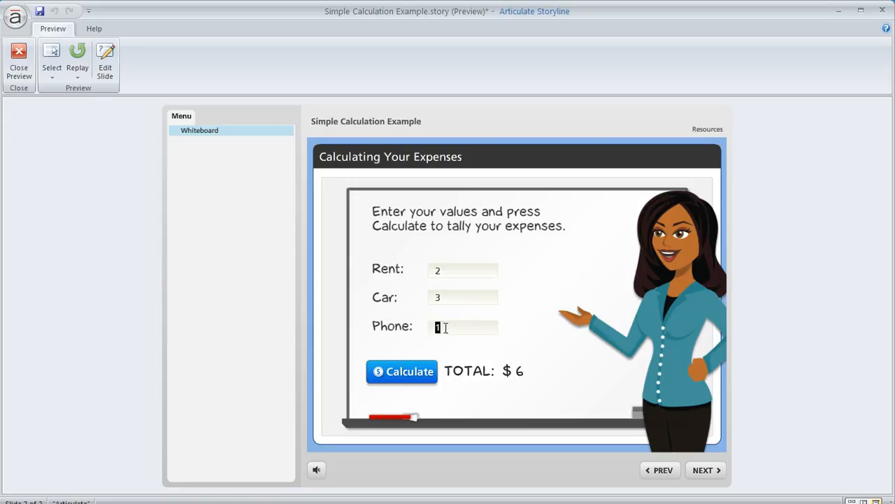
pyautogui.write('4')
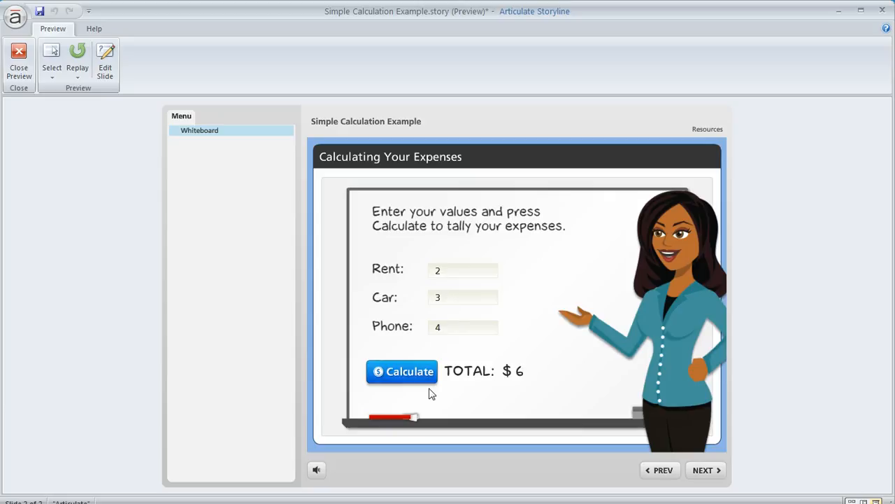
pyautogui.click(403, 371)
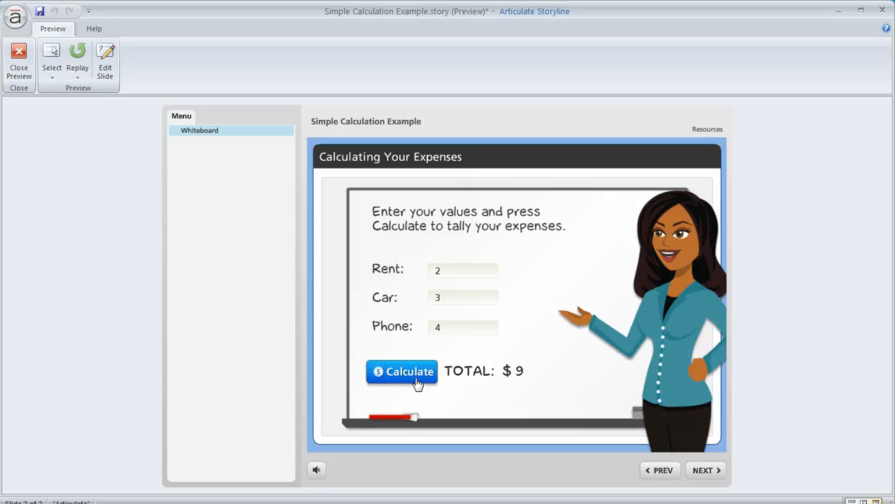
pyautogui.moveTo(528, 395)
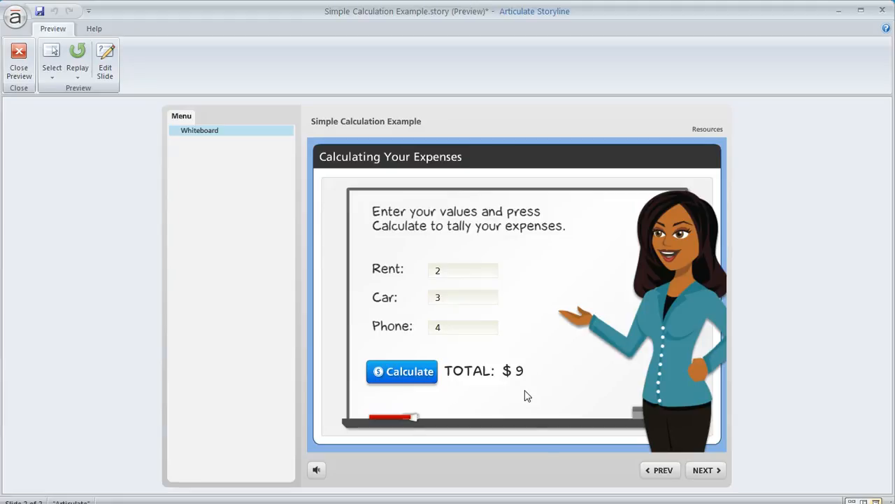
pyautogui.moveTo(479, 366)
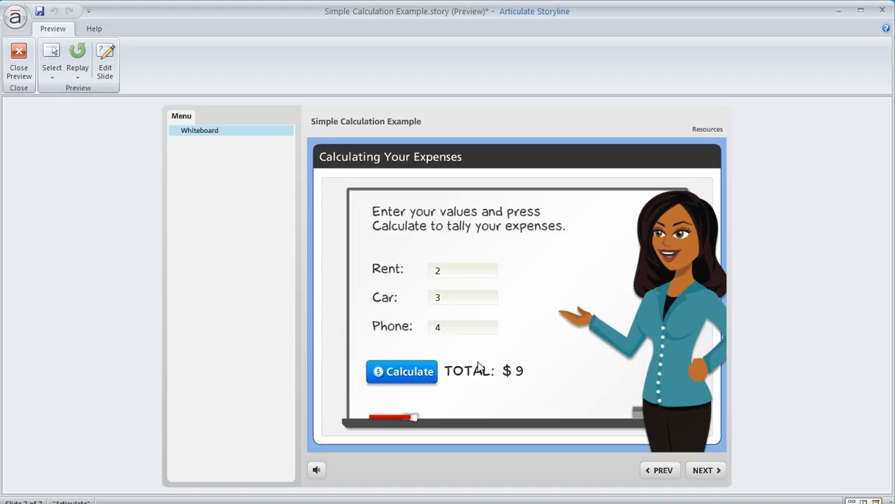
pyautogui.moveTo(479, 367)
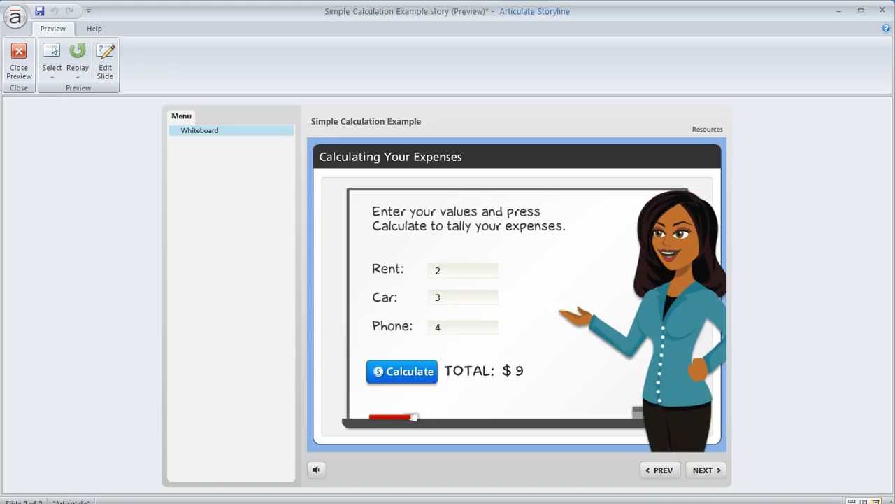